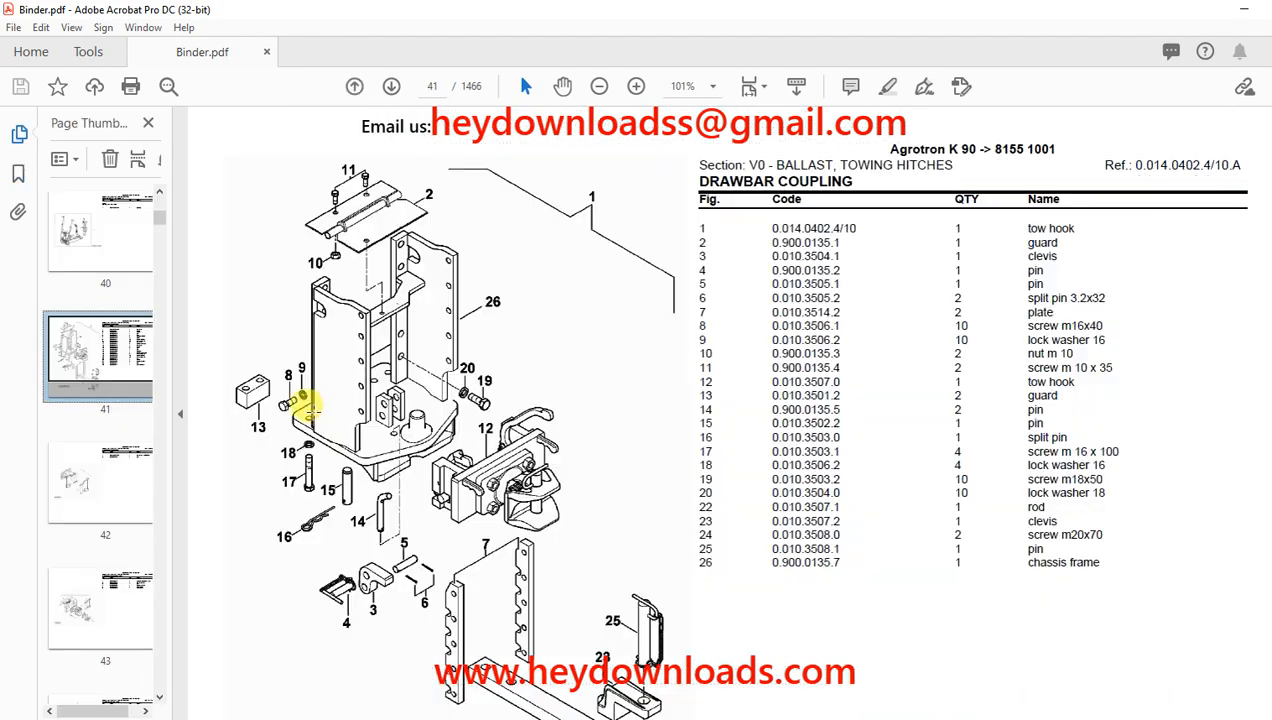
Page from 41 through 48 and jump to page 283, the front grilles, gaskets and filters diagram.
left_click(392, 86)
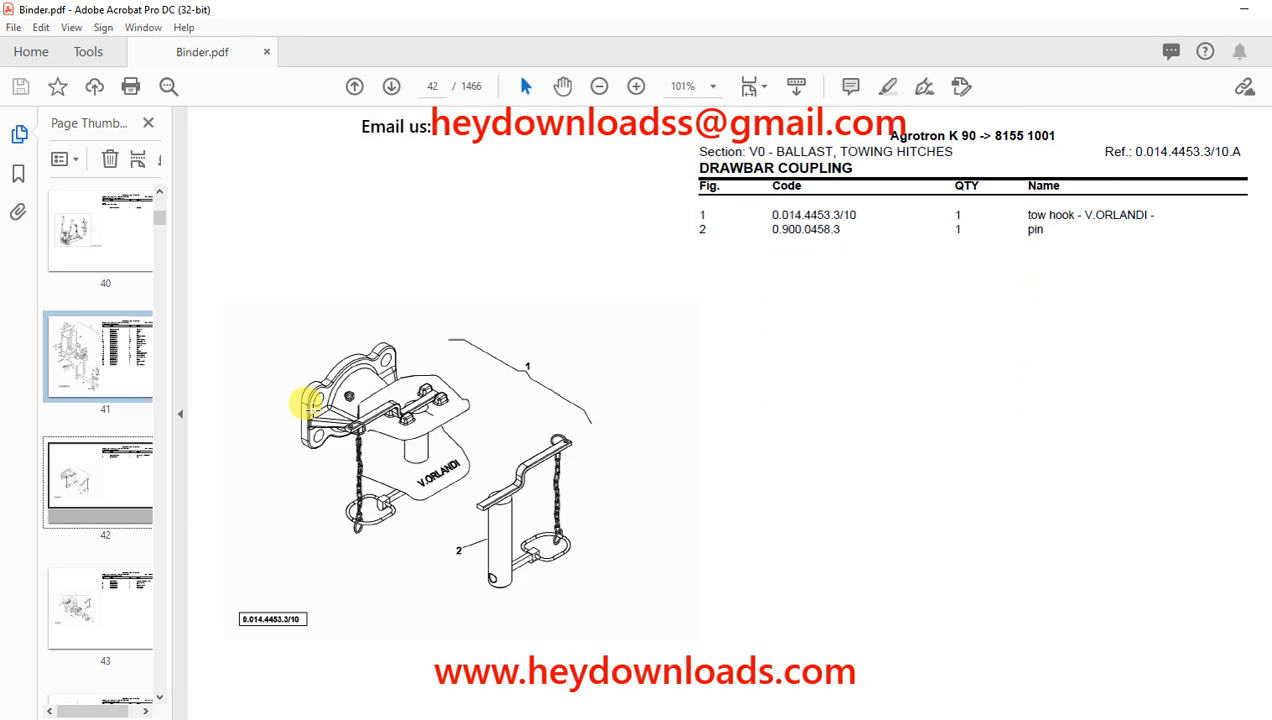
left_click(392, 84)
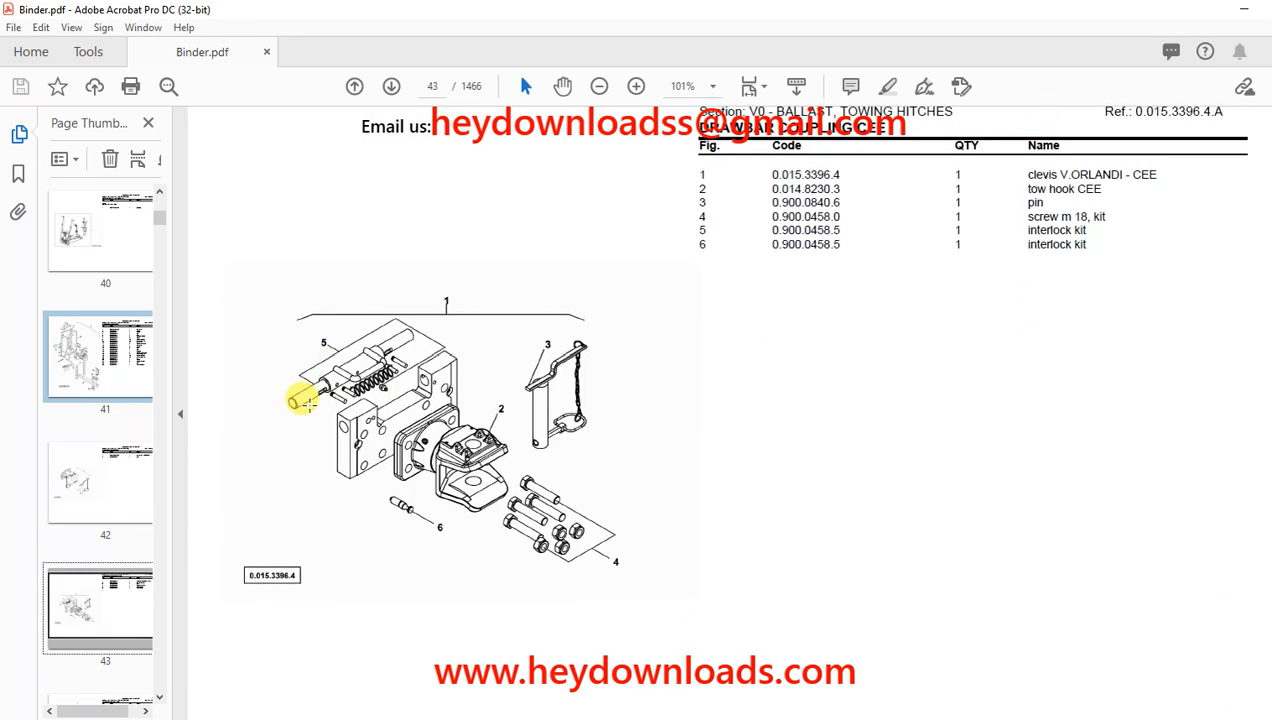
left_click(392, 84)
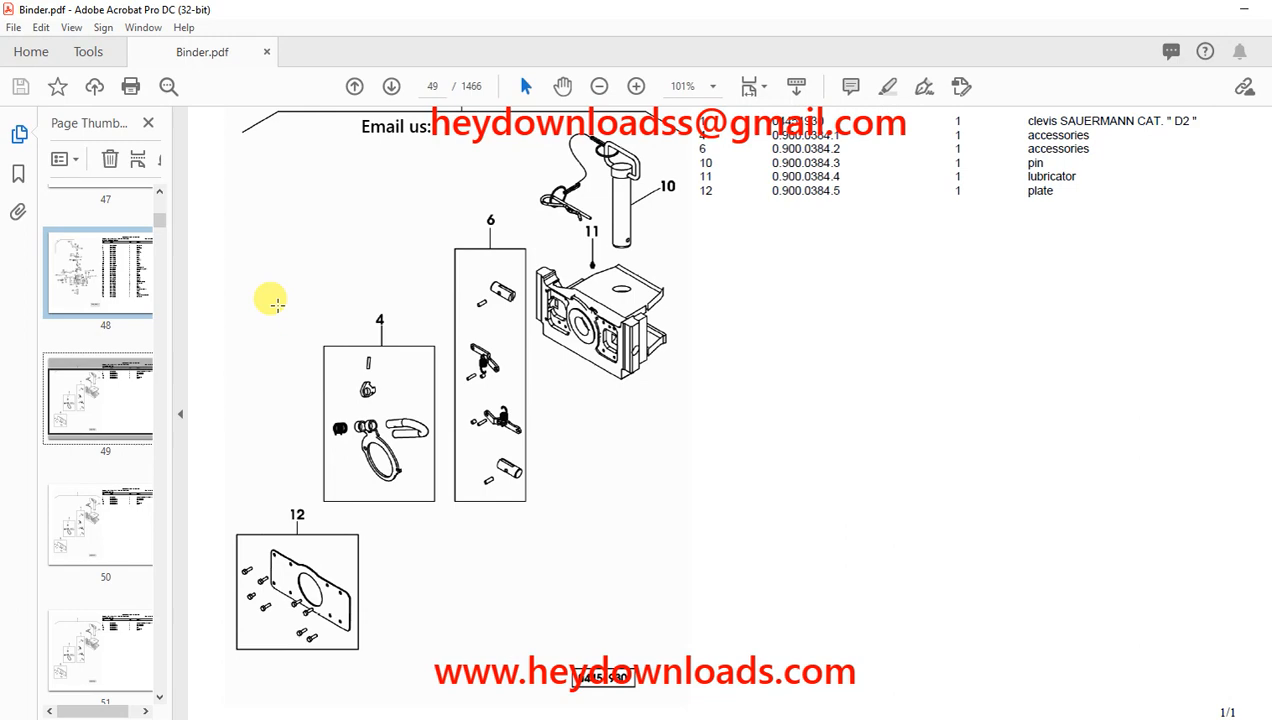
left_click(394, 84)
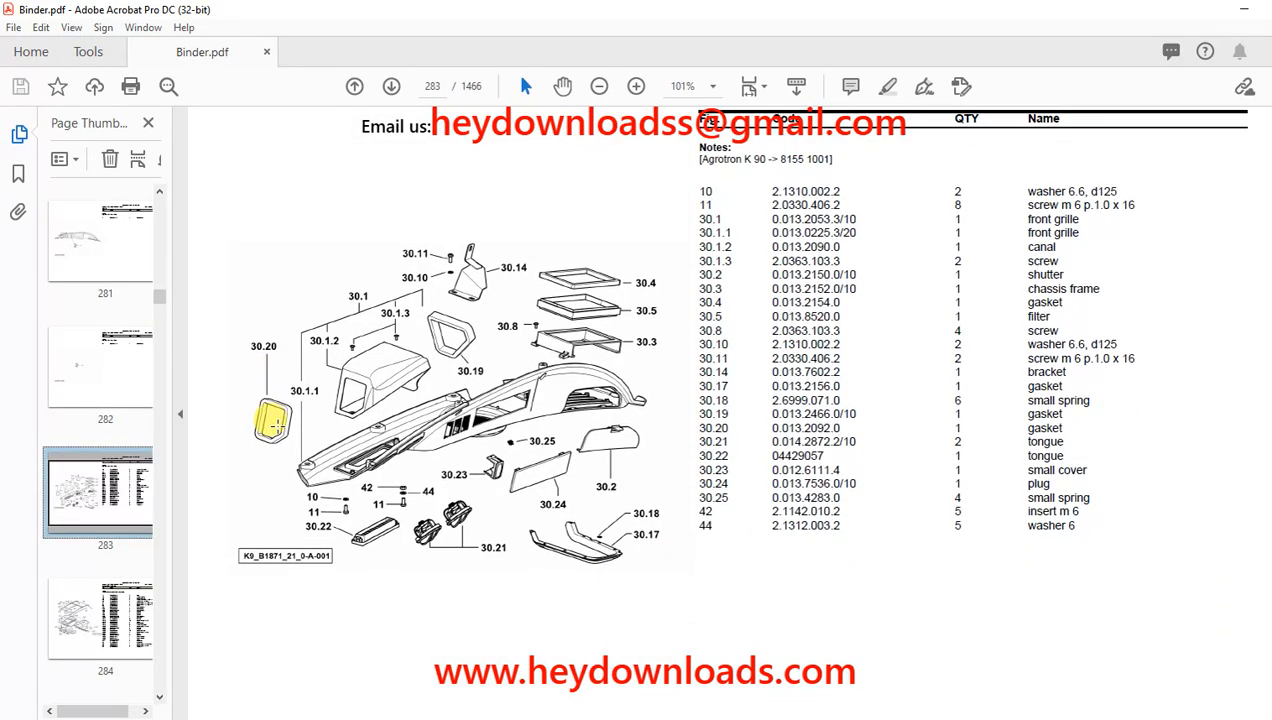
Move to page 284, the cab roof lining, then skip ahead to page 1050, the axle diagram.
left_click(392, 86)
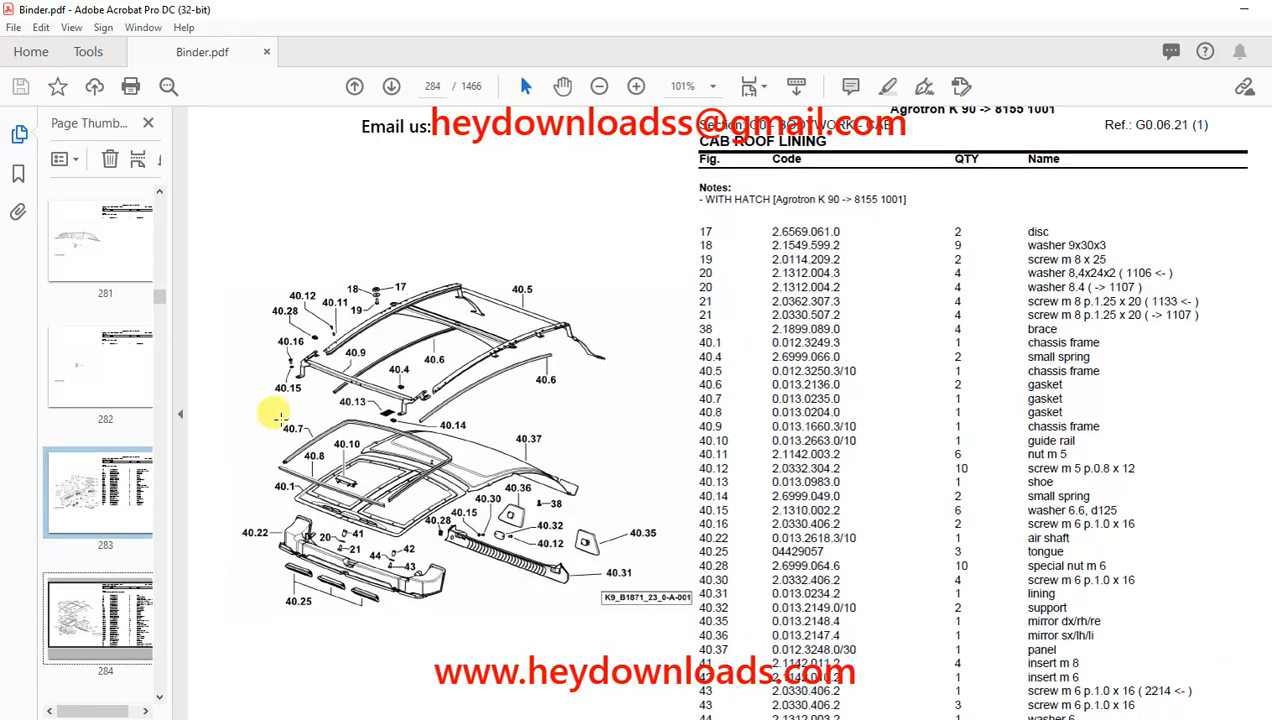
left_click(392, 86)
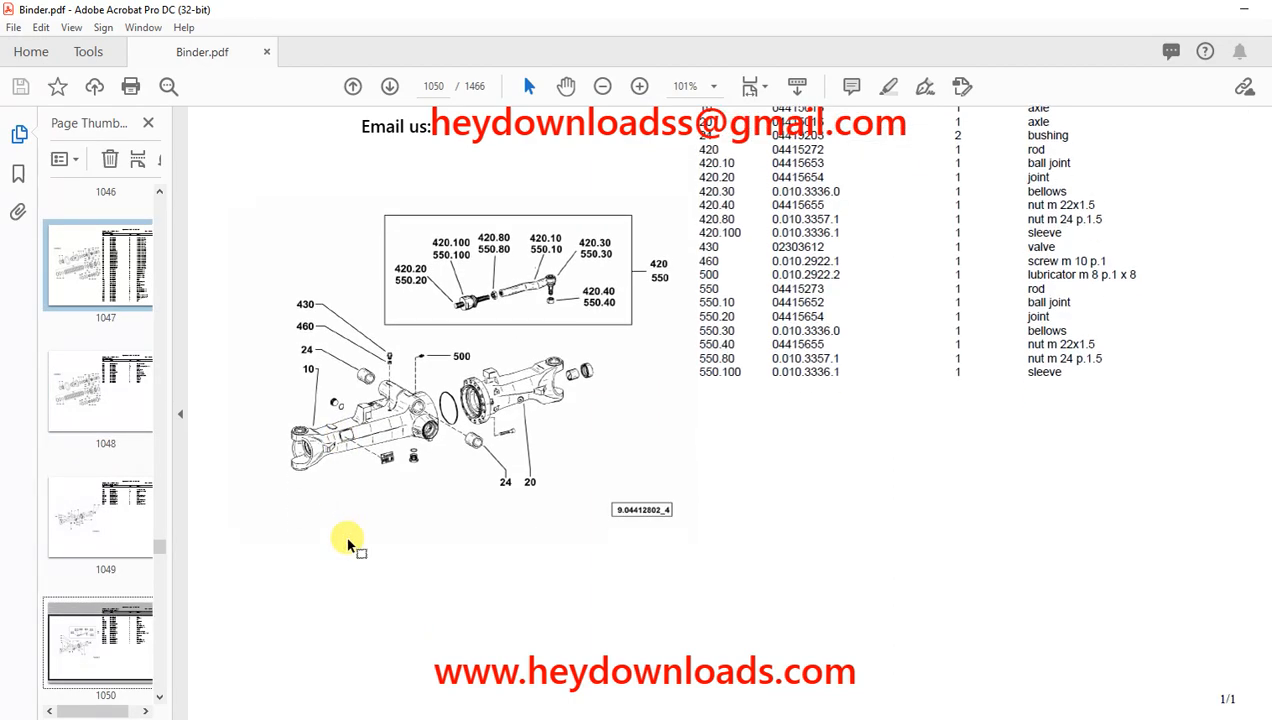
Step through pages 1075, 1083, 1084, 1085, 1087 and 1088, ending on the oil supply filter diagram.
left_click(392, 84)
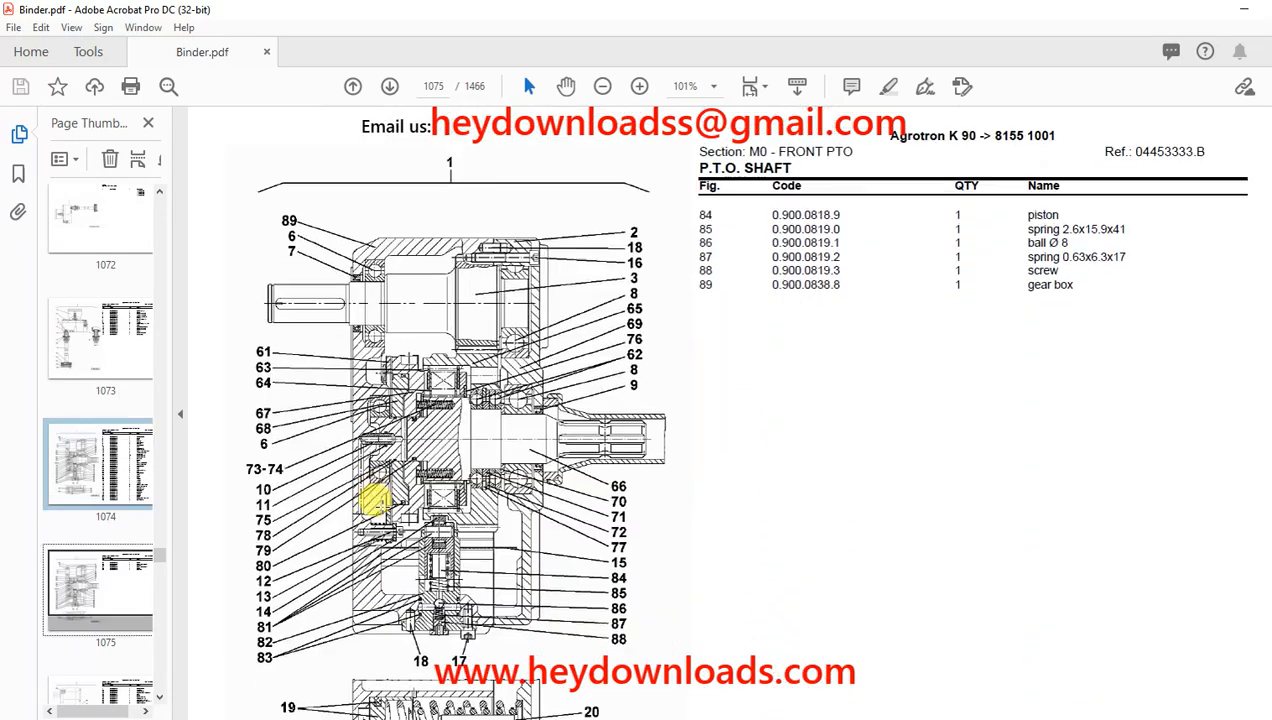
left_click(362, 86)
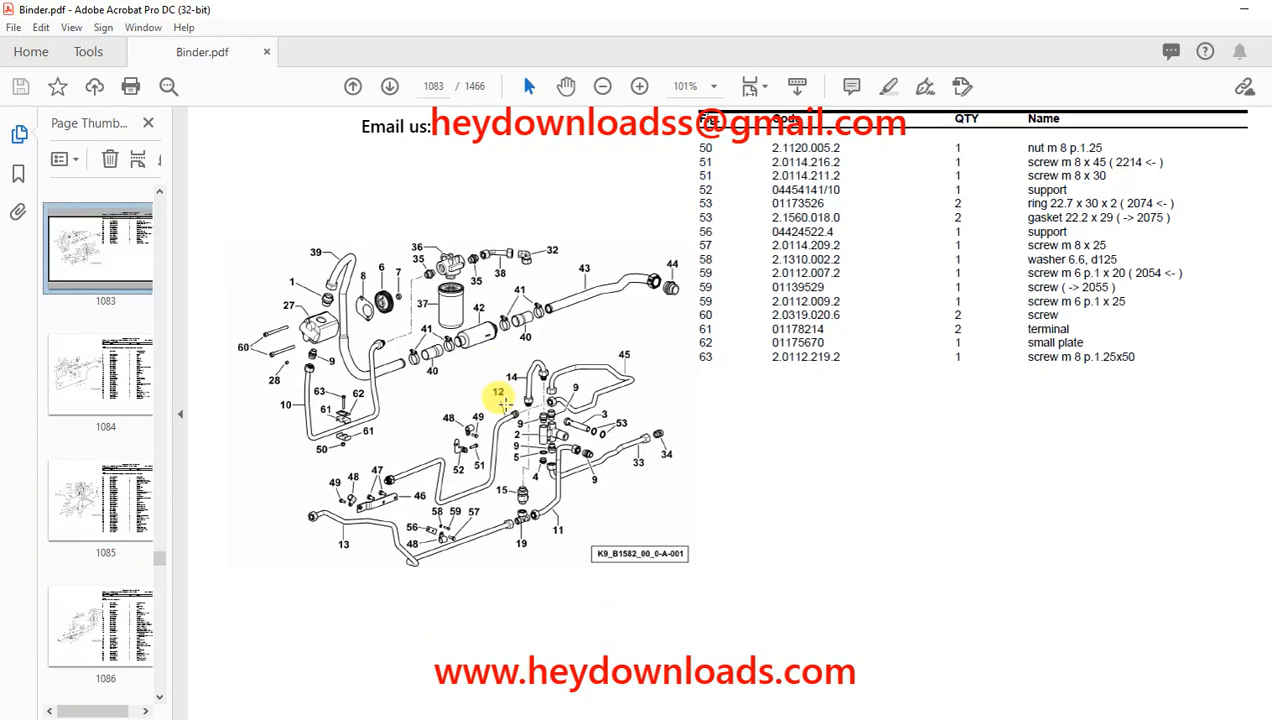
left_click(386, 86)
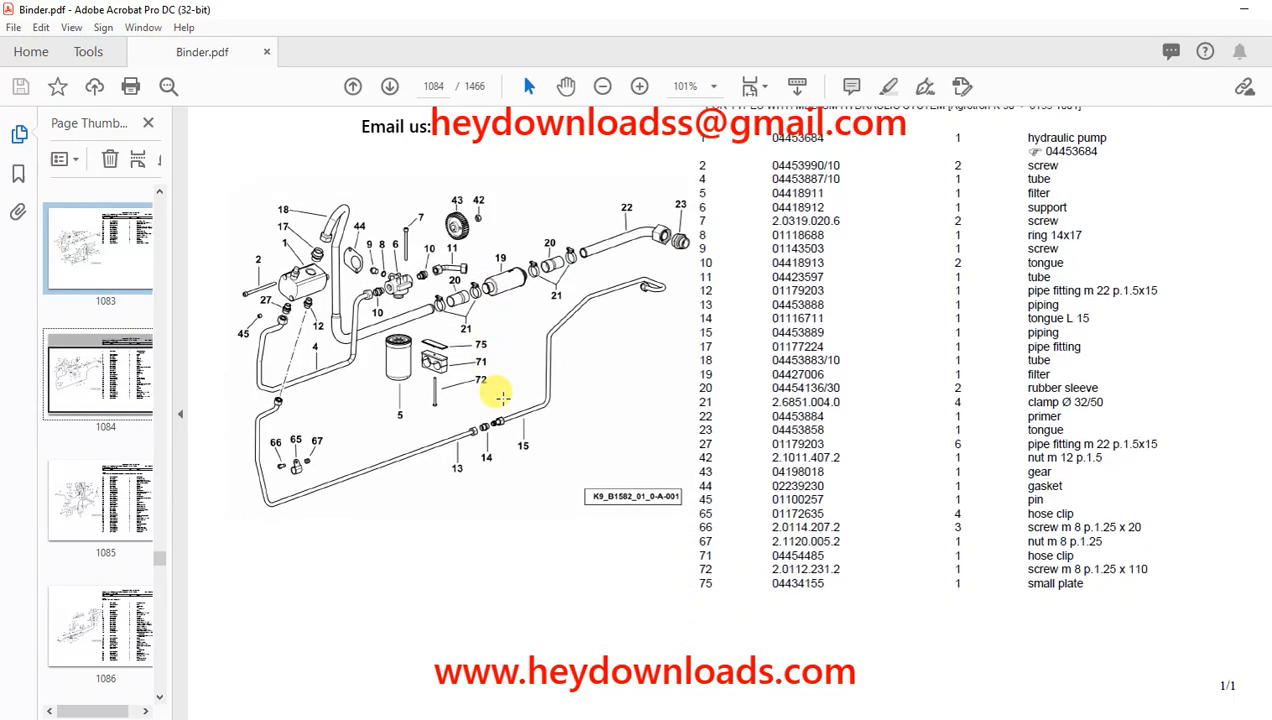
left_click(390, 86)
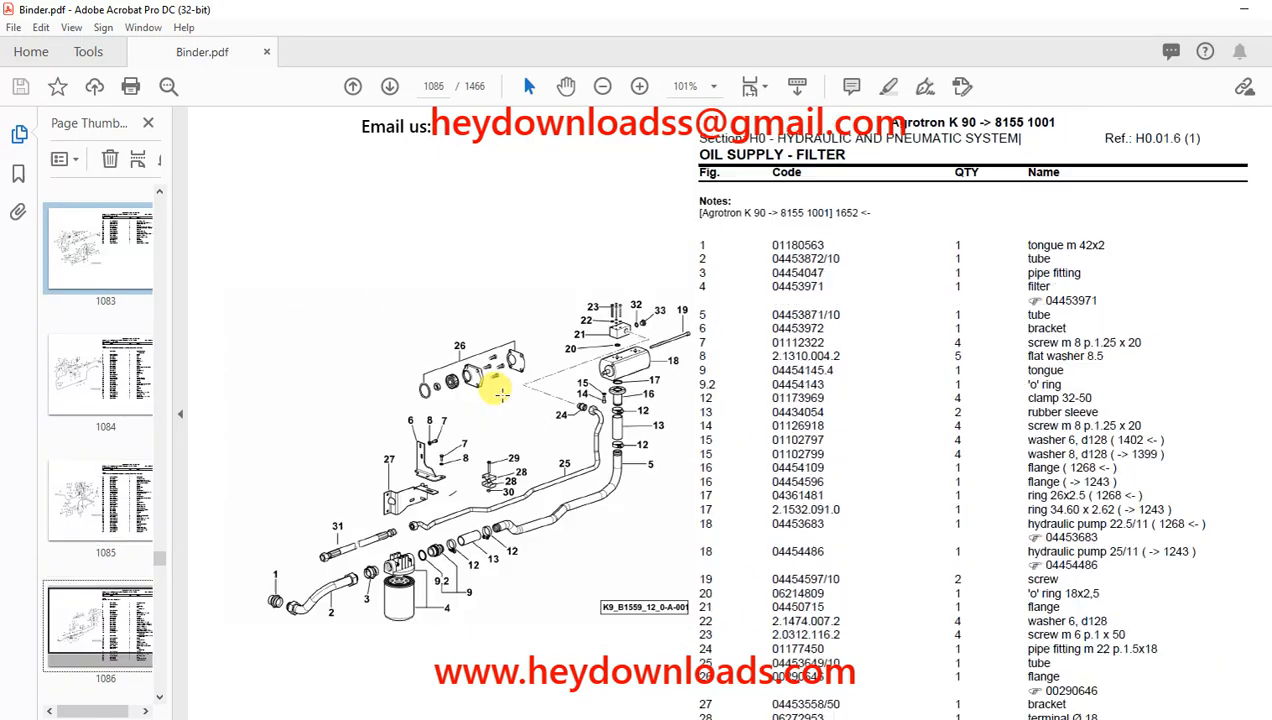
left_click(388, 86)
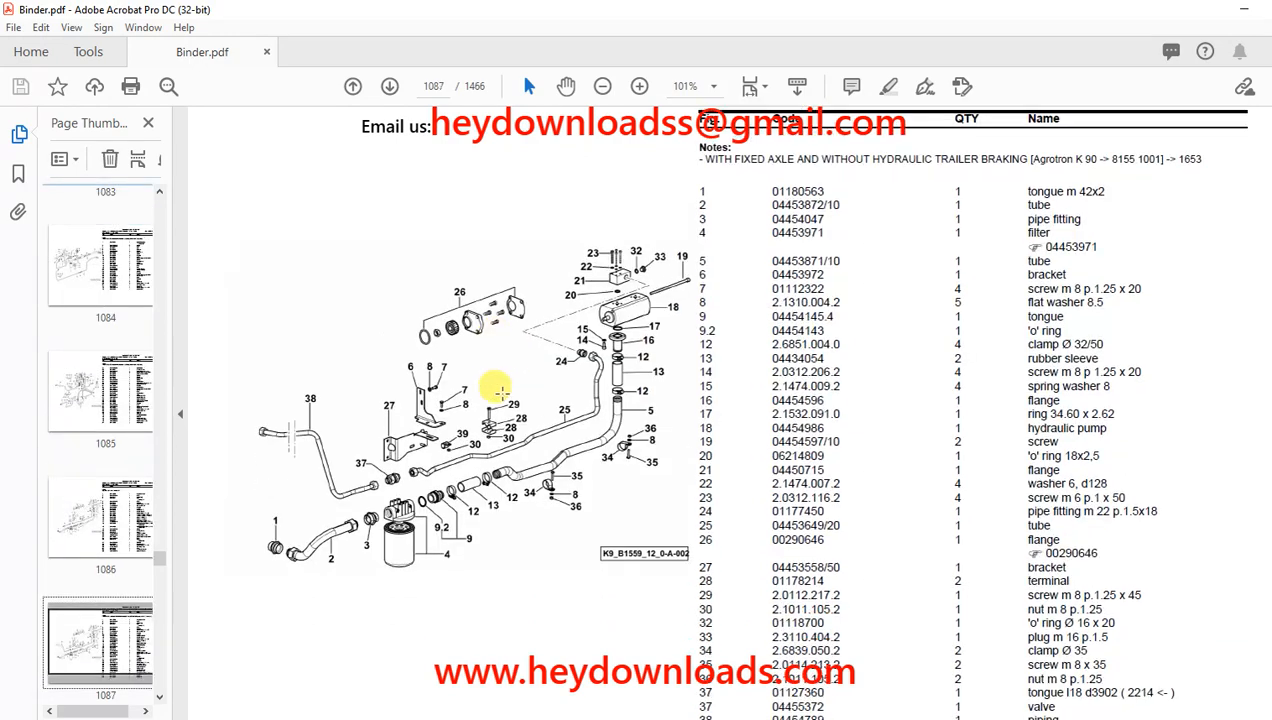
left_click(378, 84)
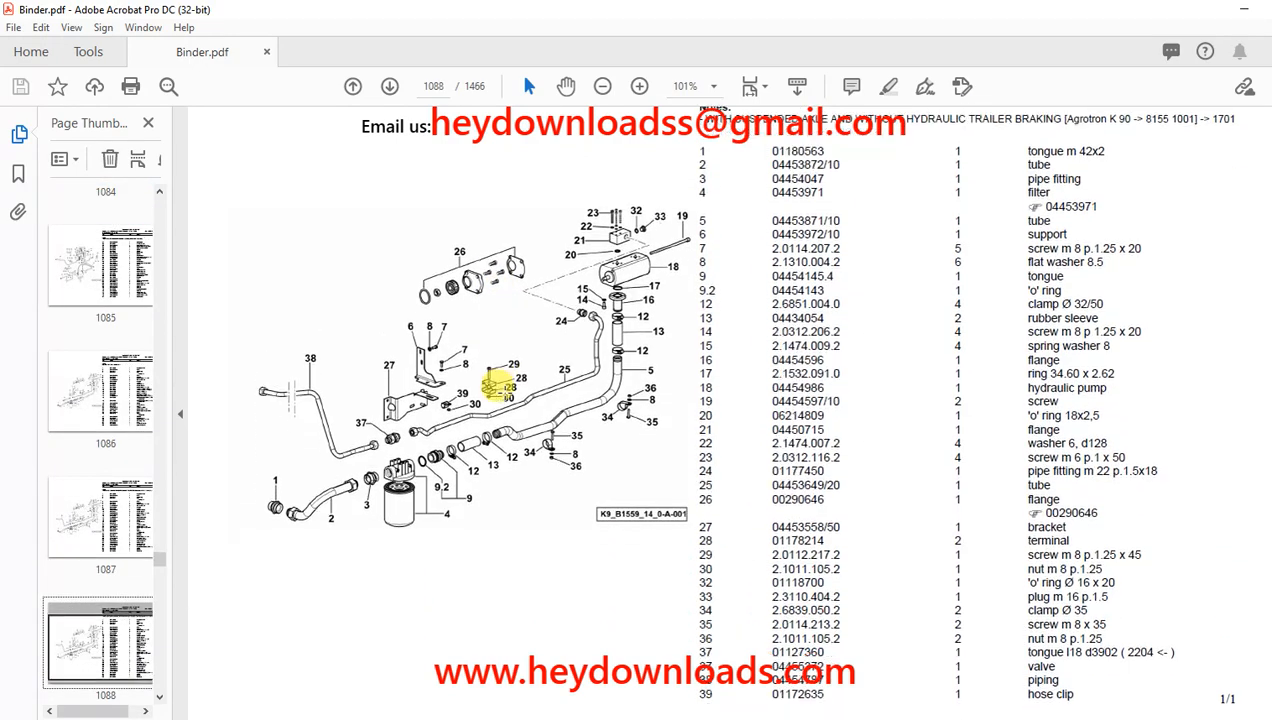